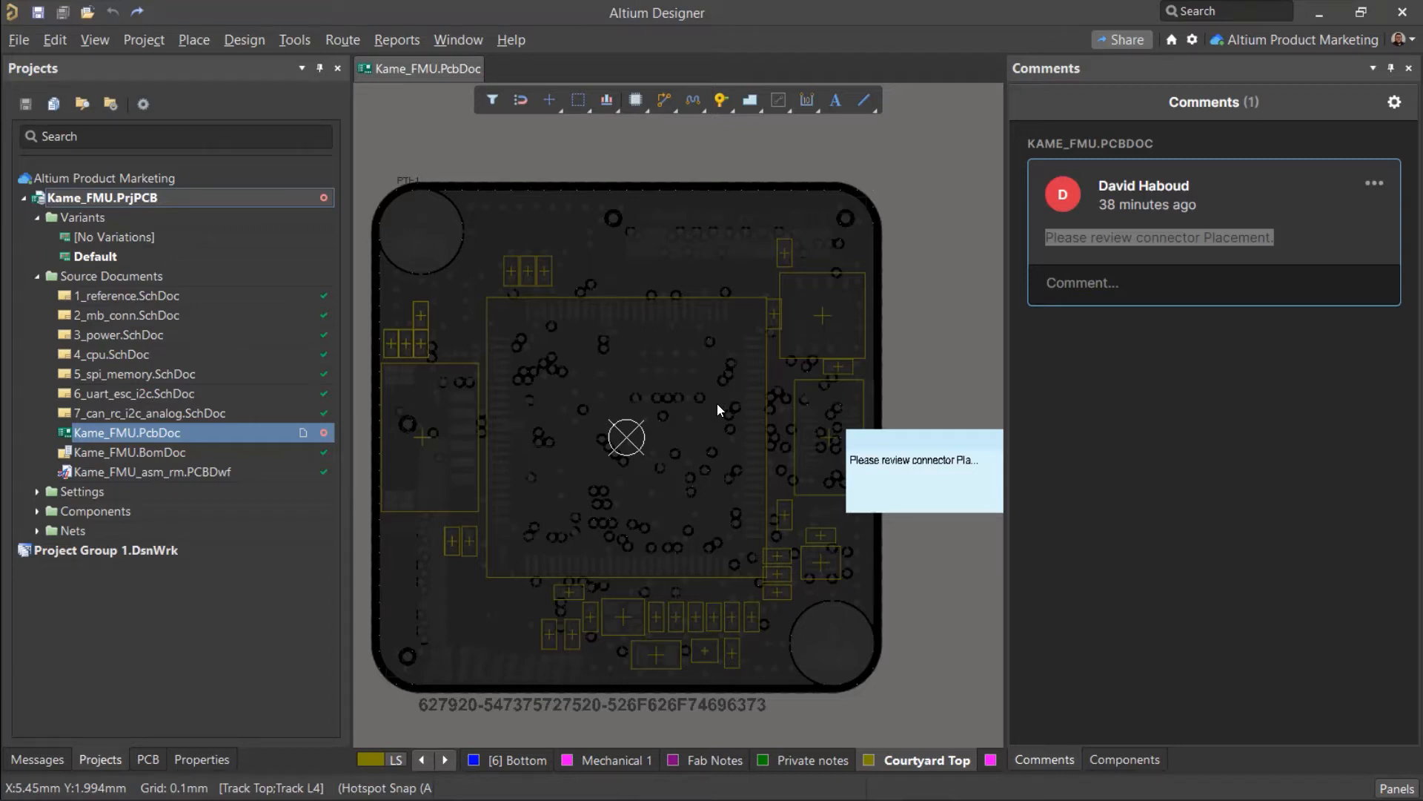
{"action": "mouse_move", "coordinate": [685, 380]}
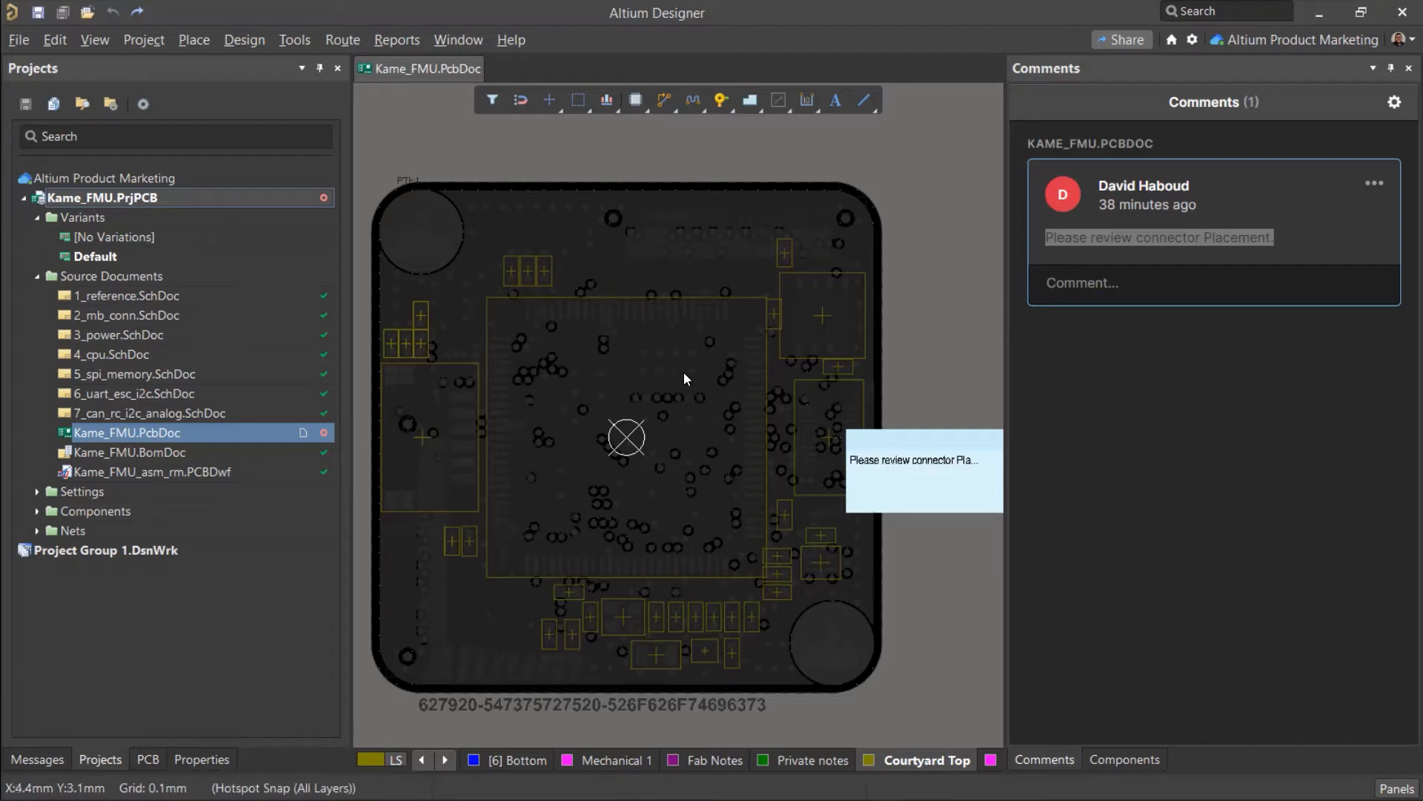
Invite the two teammates R and Zac to Kame_FMU with Can Edit permission.
{"action": "right_click", "coordinate": [102, 197]}
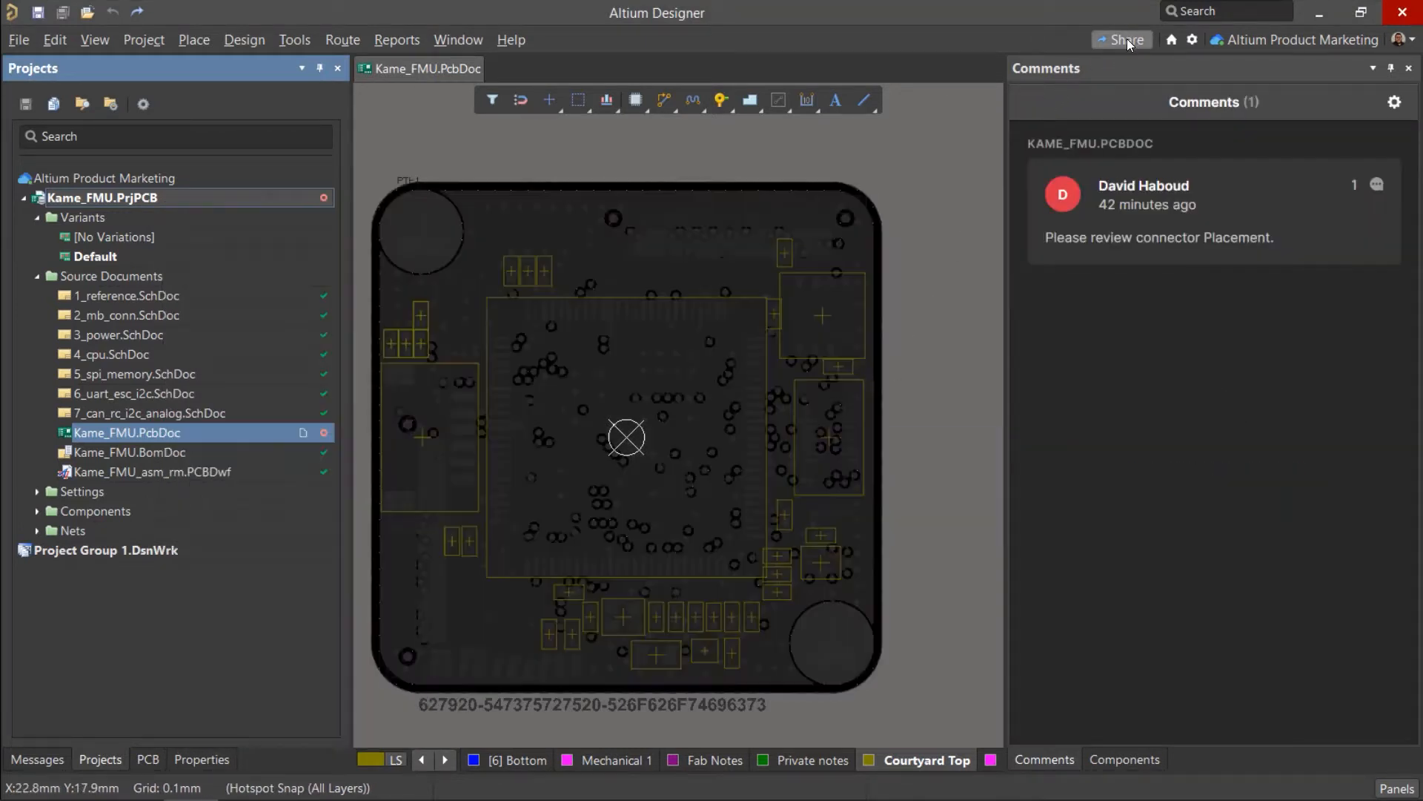
{"action": "left_click", "coordinate": [1121, 40]}
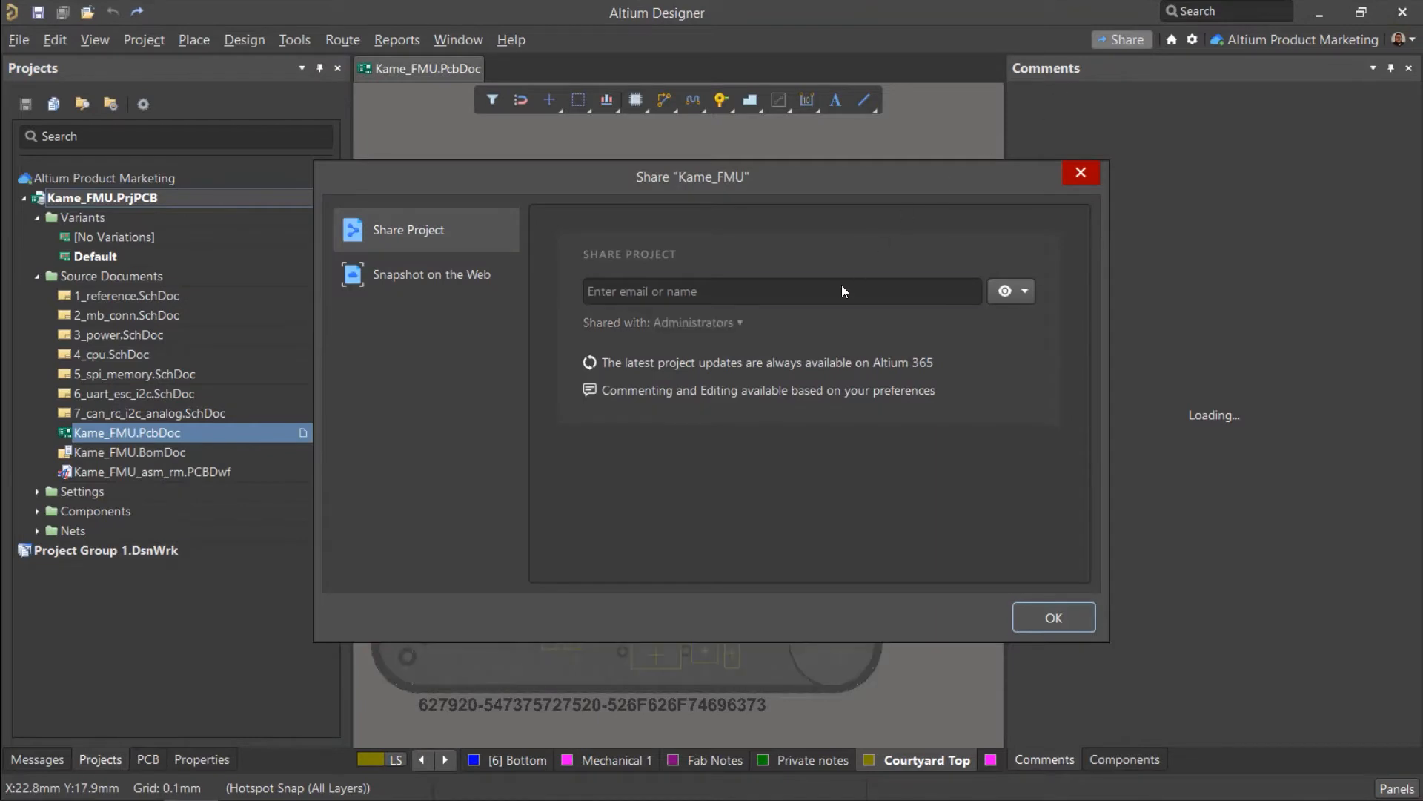
{"action": "left_click", "coordinate": [781, 291]}
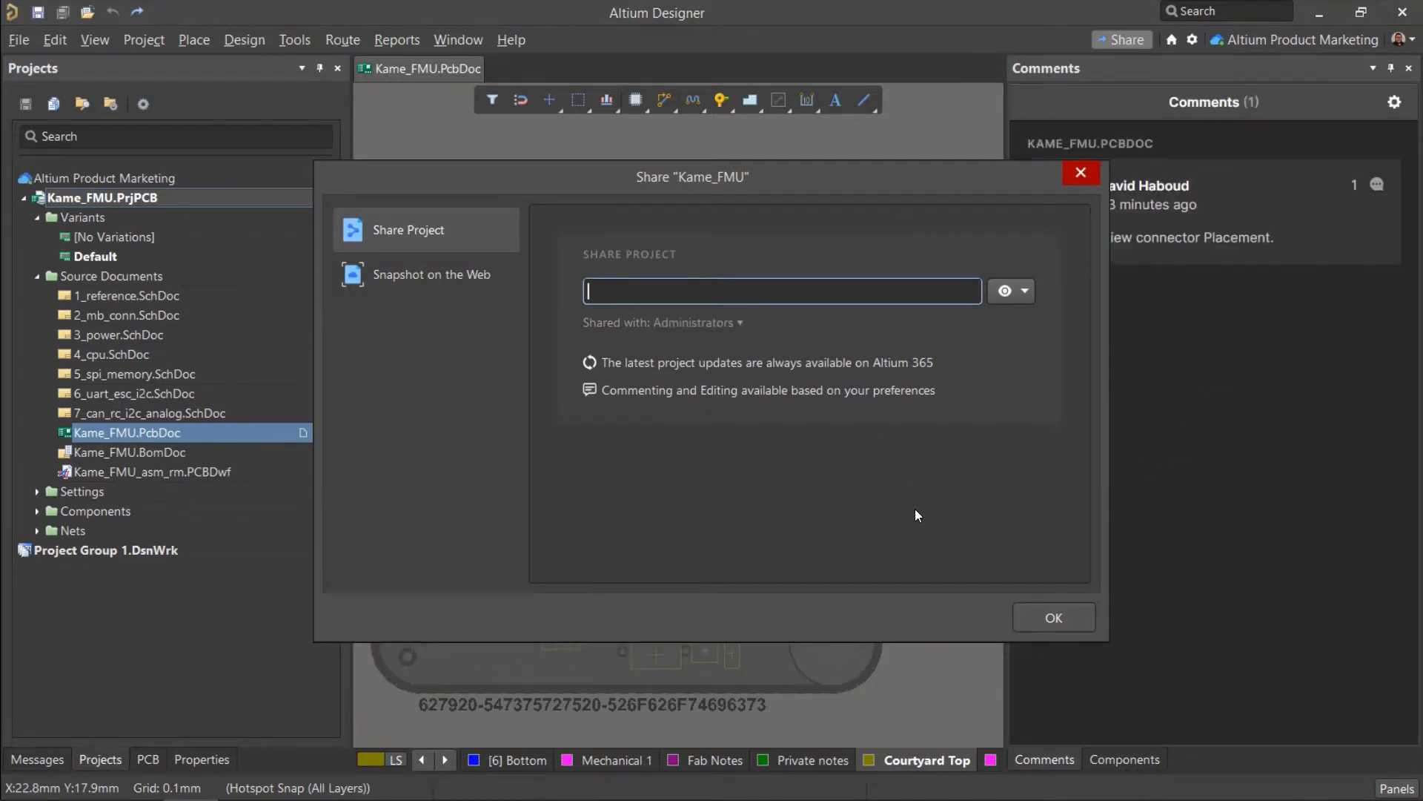
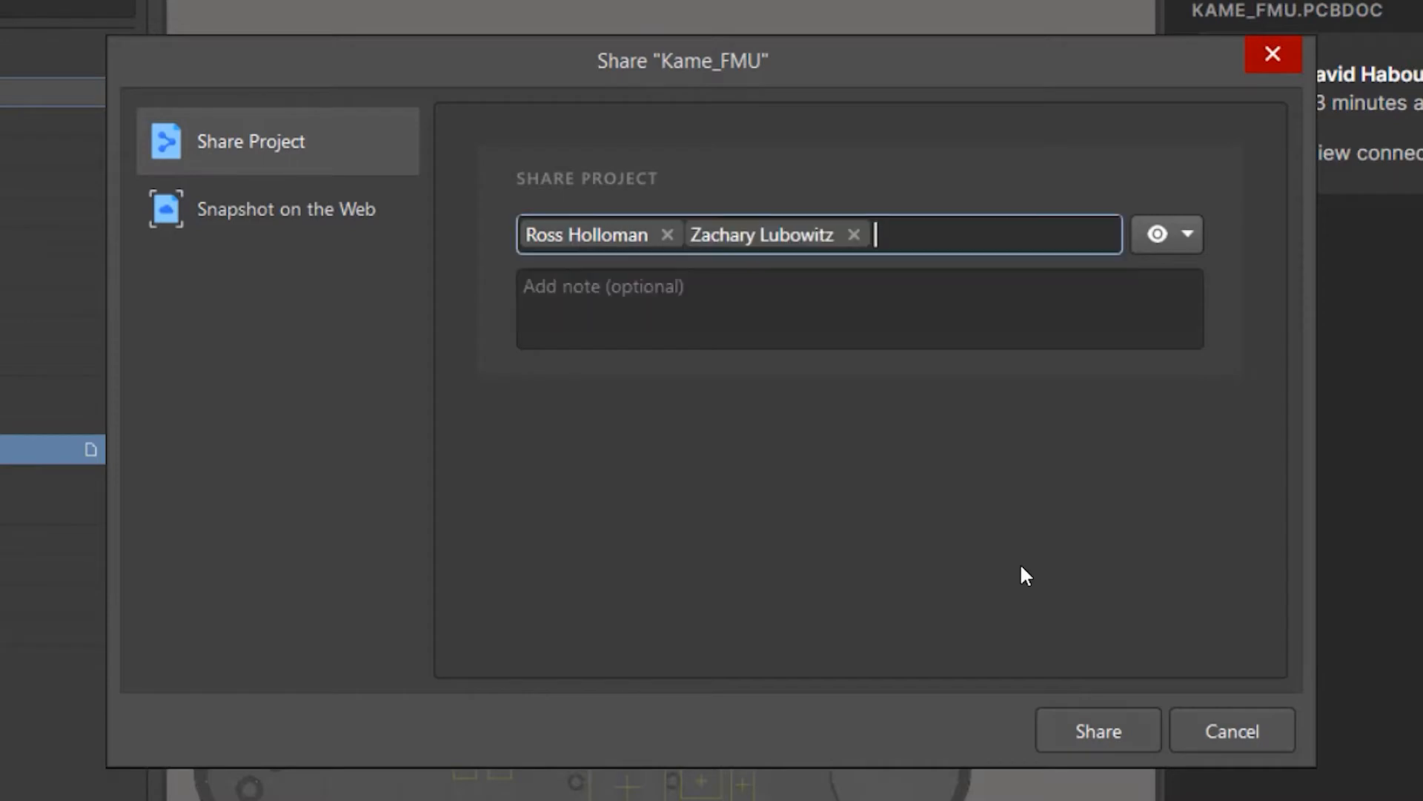
{"action": "left_click", "coordinate": [1186, 234]}
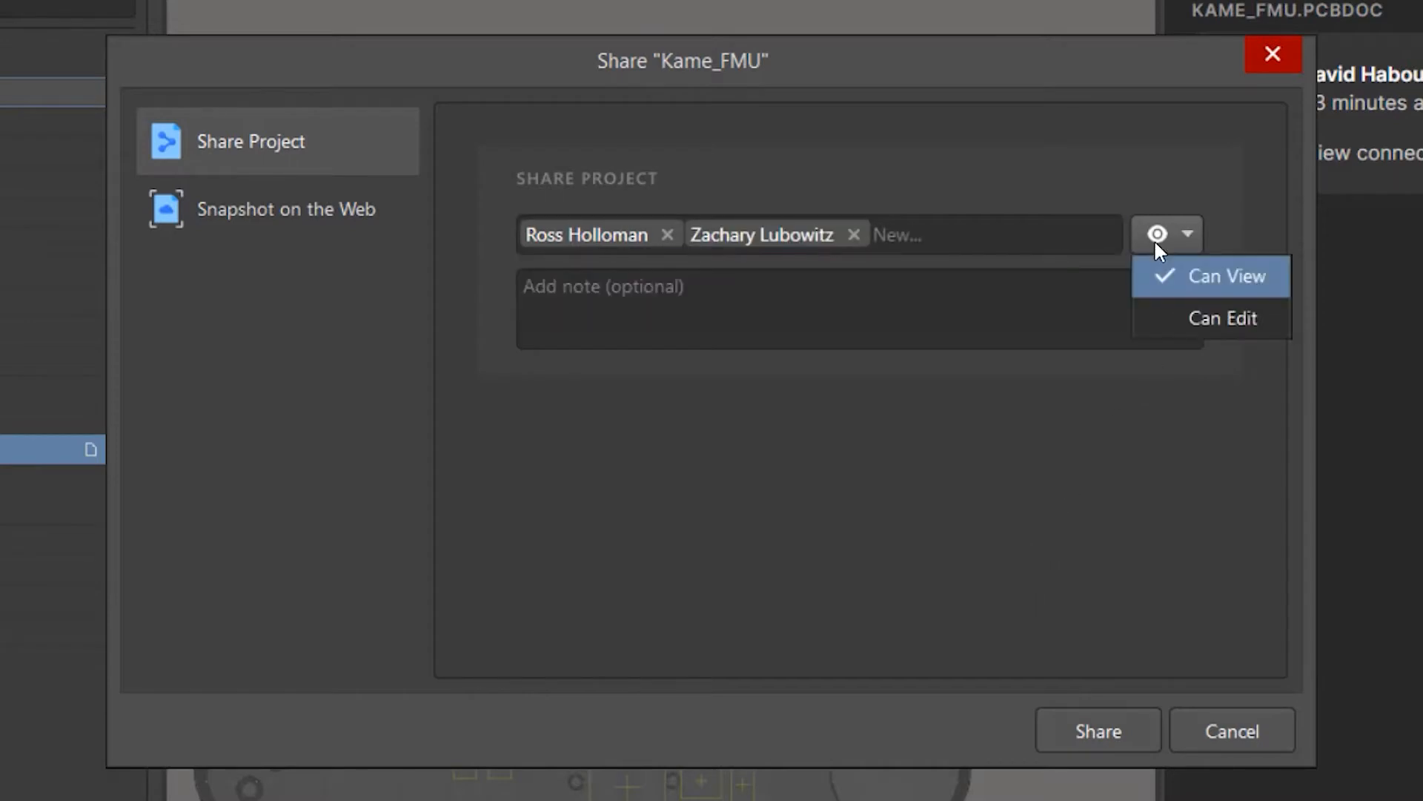
{"action": "left_click", "coordinate": [1222, 318]}
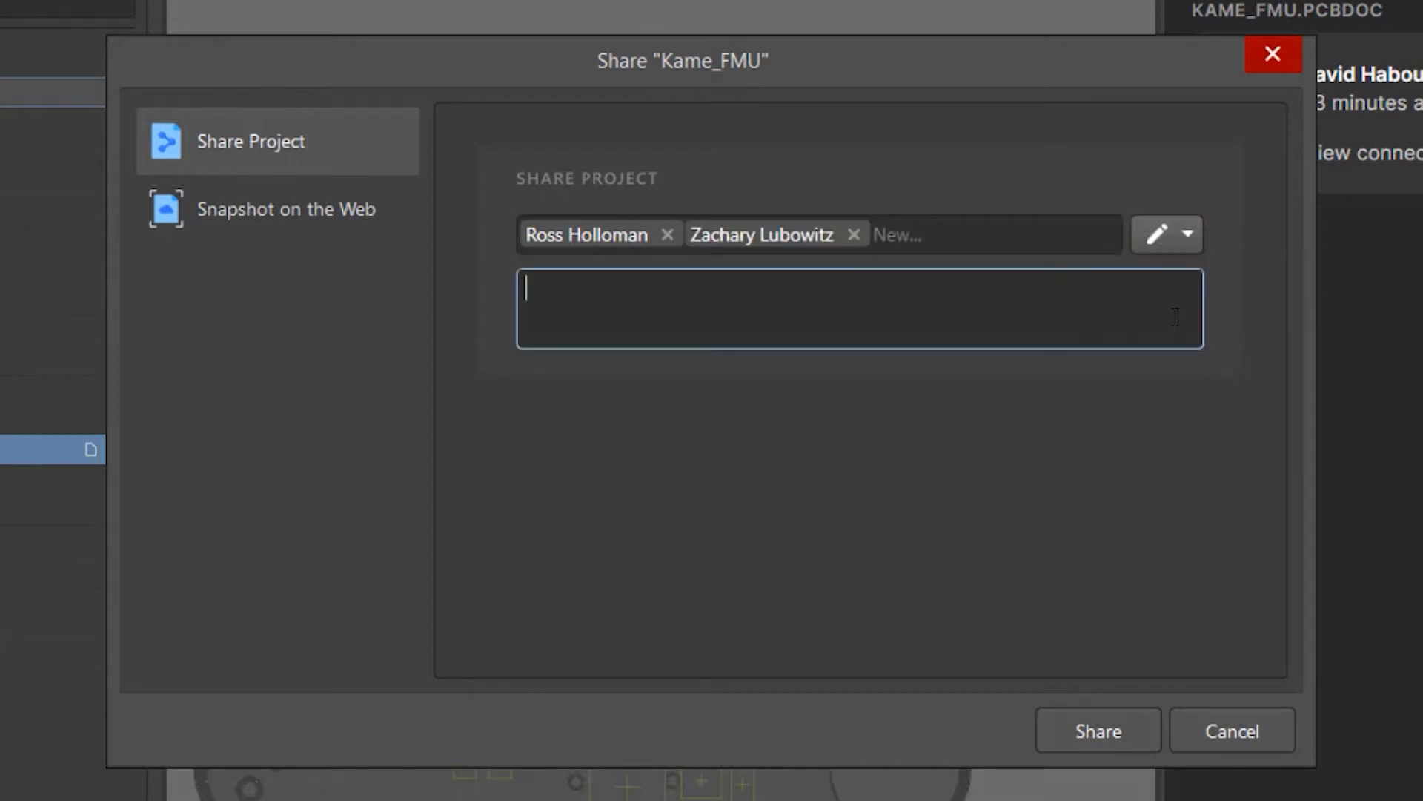
Add the note 'Please take a look.' and send the share invitation.
{"action": "type", "text": "Please take"}
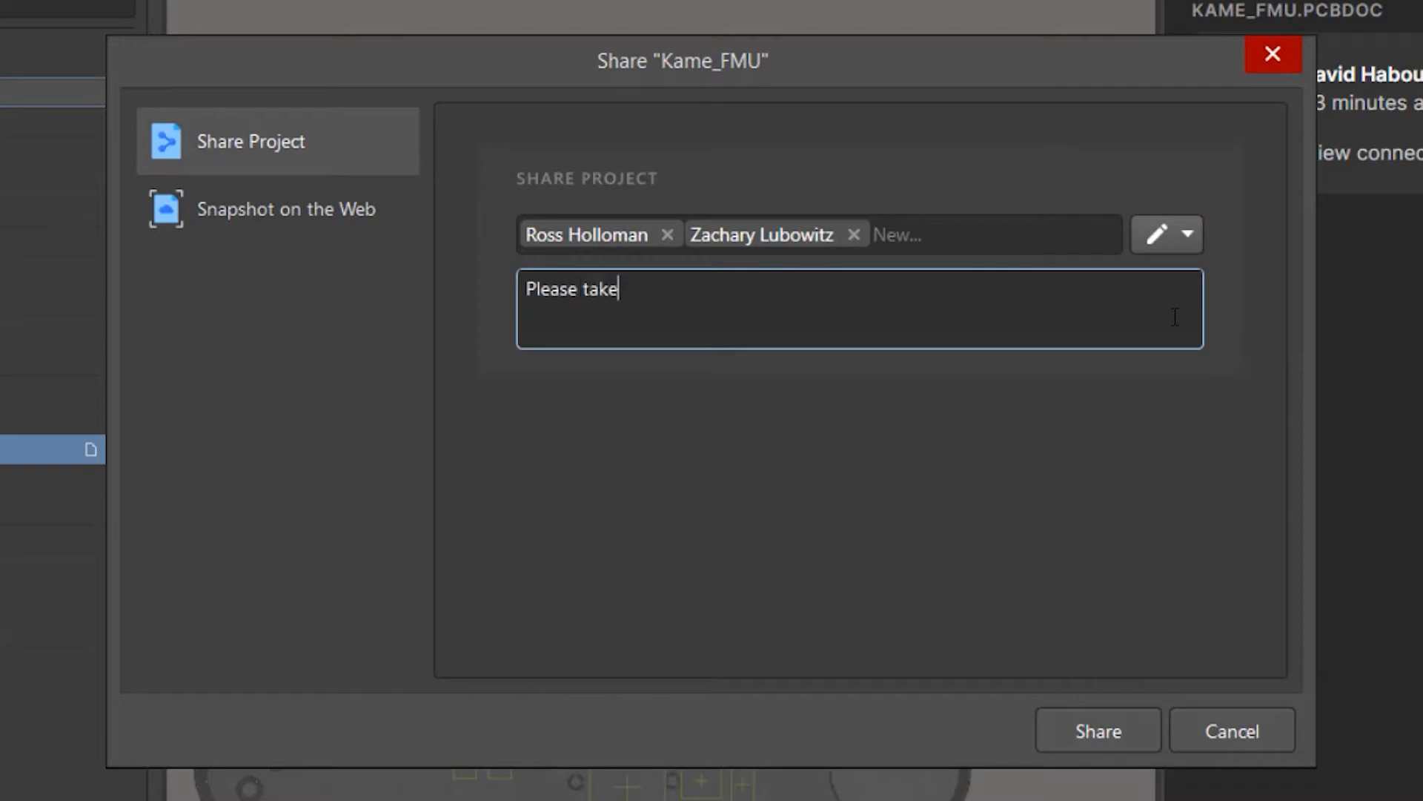
{"action": "type", "text": "a look."}
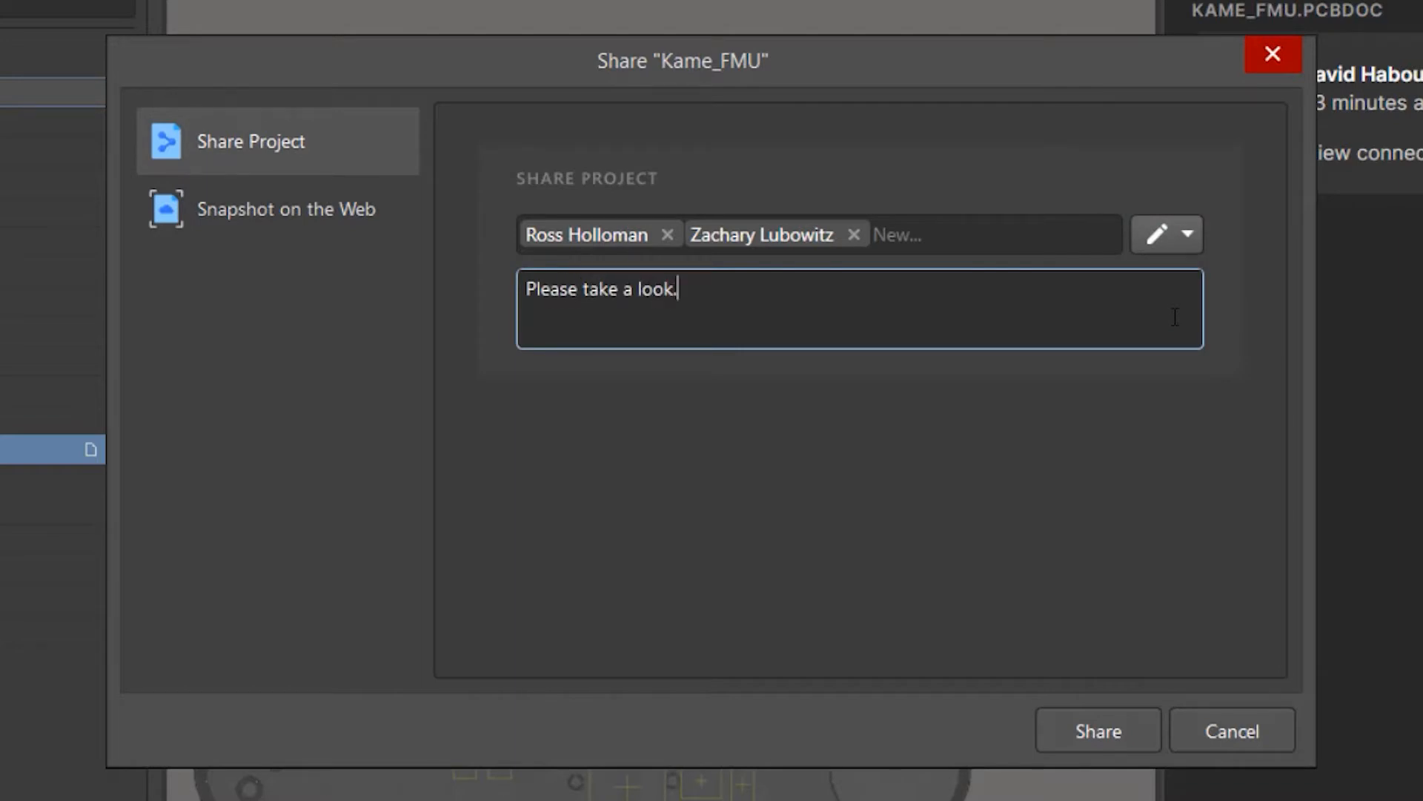
{"action": "left_click", "coordinate": [1095, 729]}
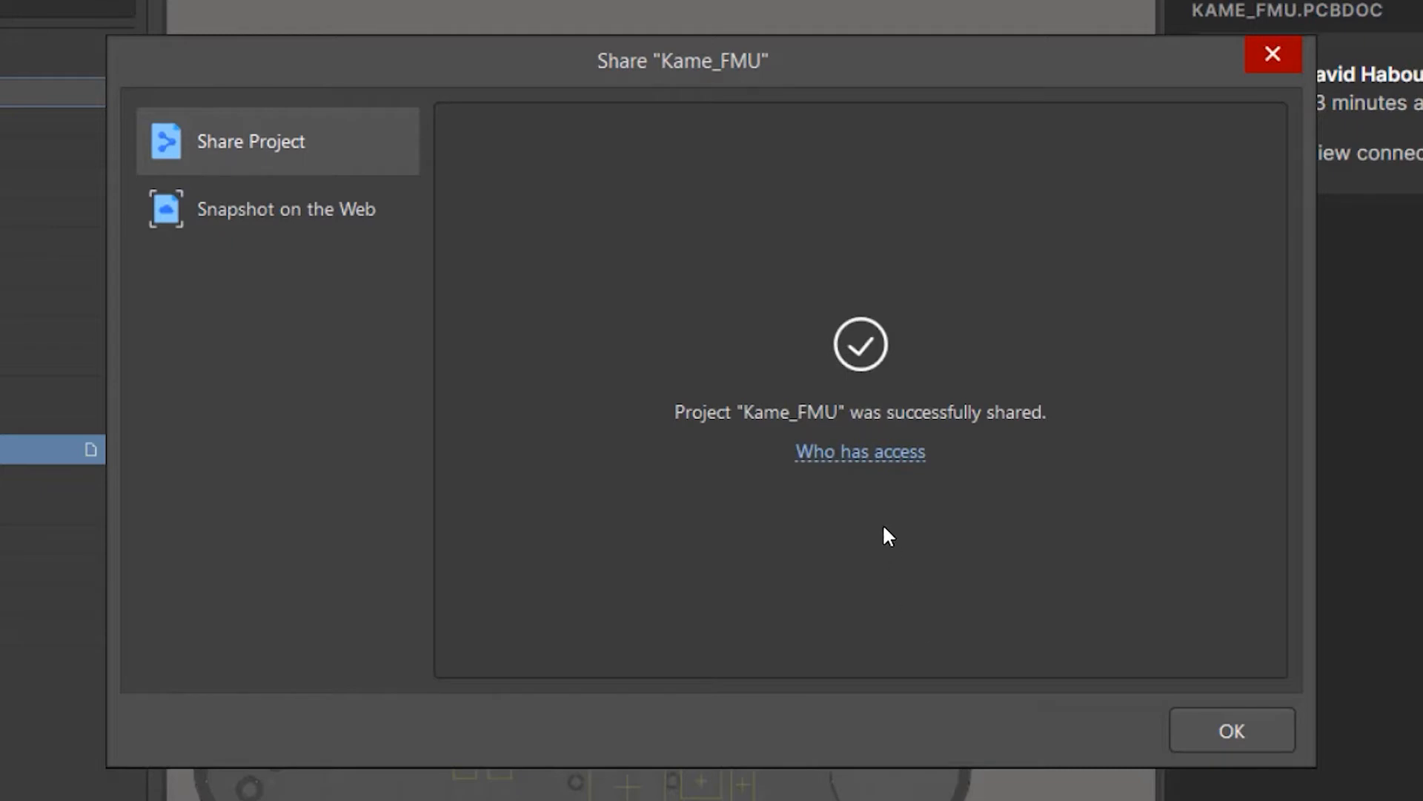
Set Everyone in the team to Can Edit, then switch to Snapshot on the Web.
{"action": "left_click", "coordinate": [859, 452]}
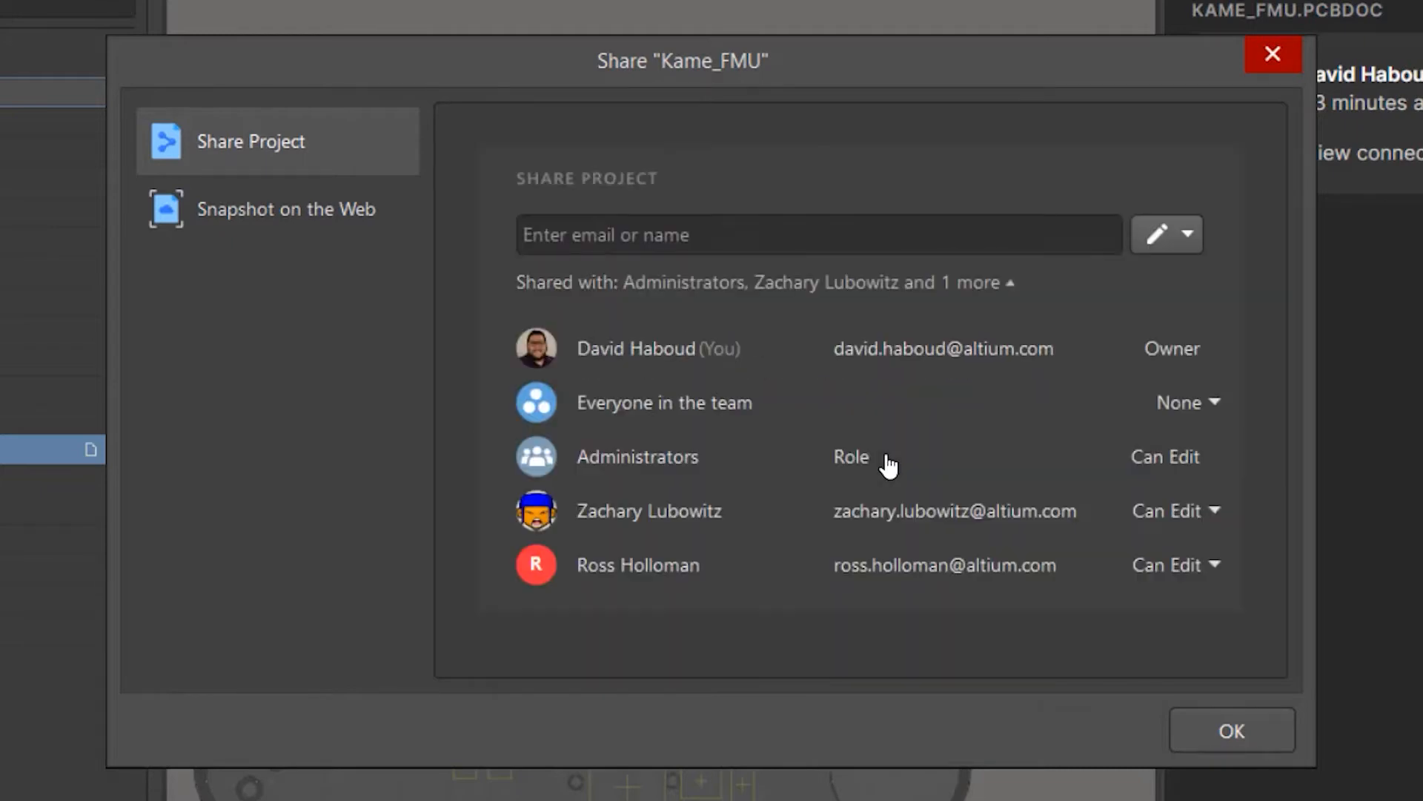
{"action": "mouse_move", "coordinate": [1220, 409]}
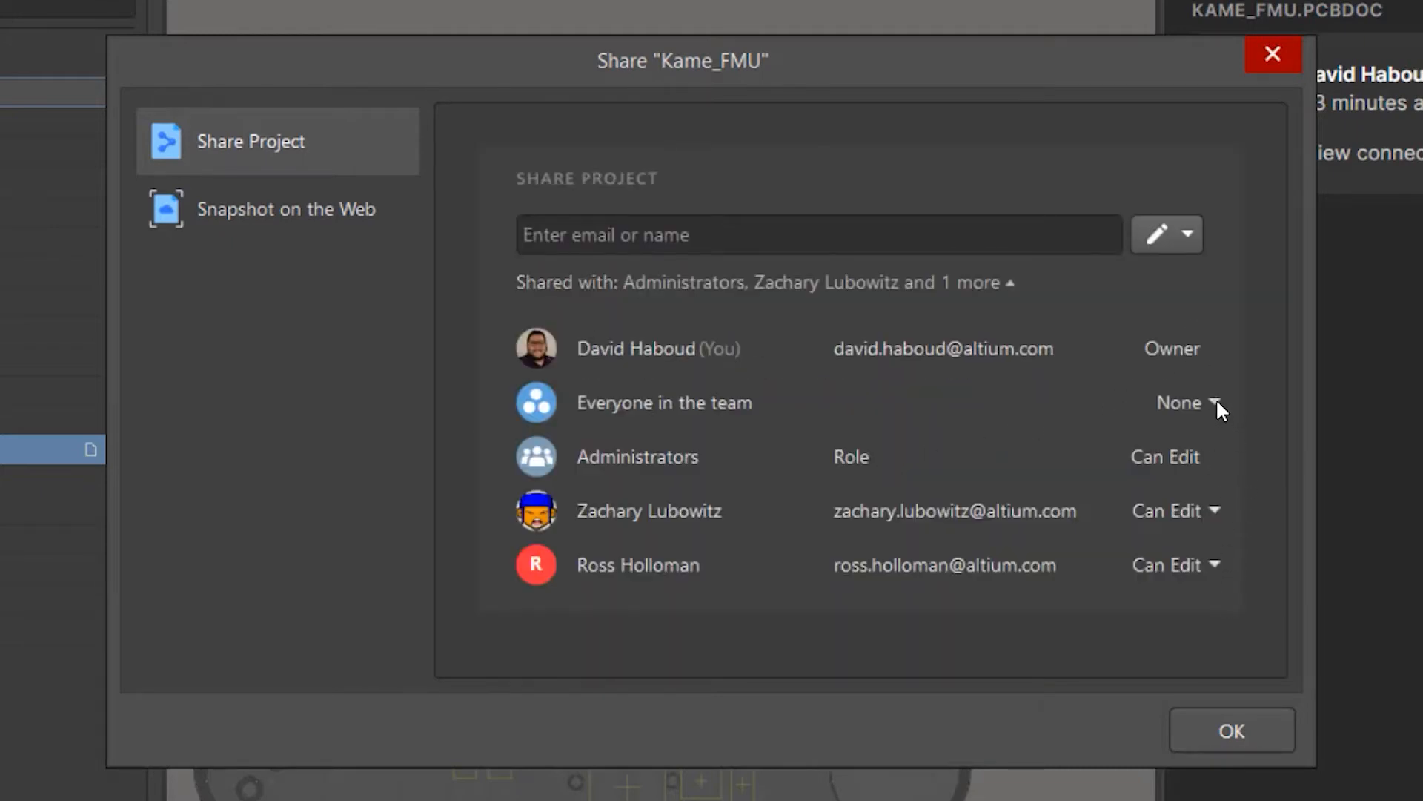
{"action": "left_click", "coordinate": [1221, 402]}
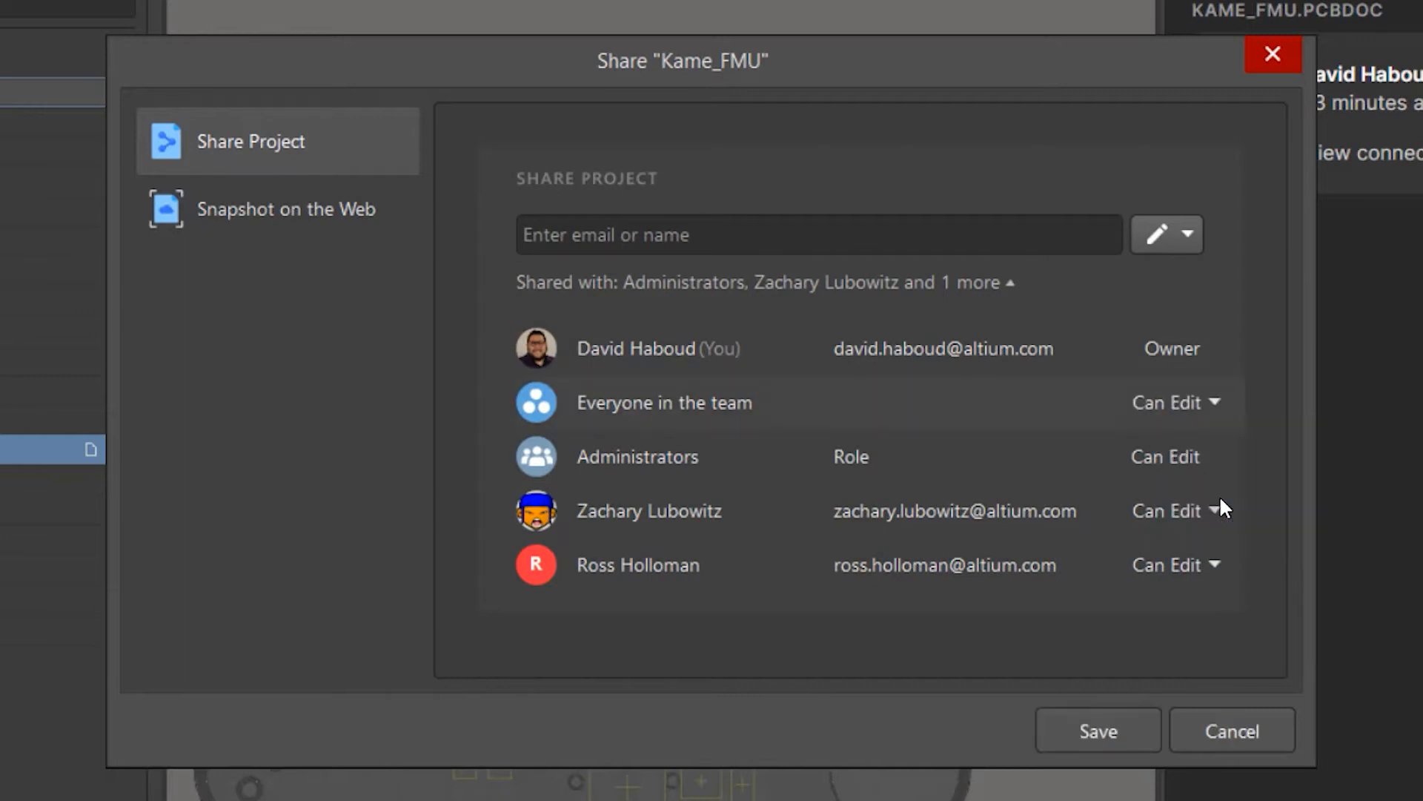
{"action": "left_click", "coordinate": [276, 209]}
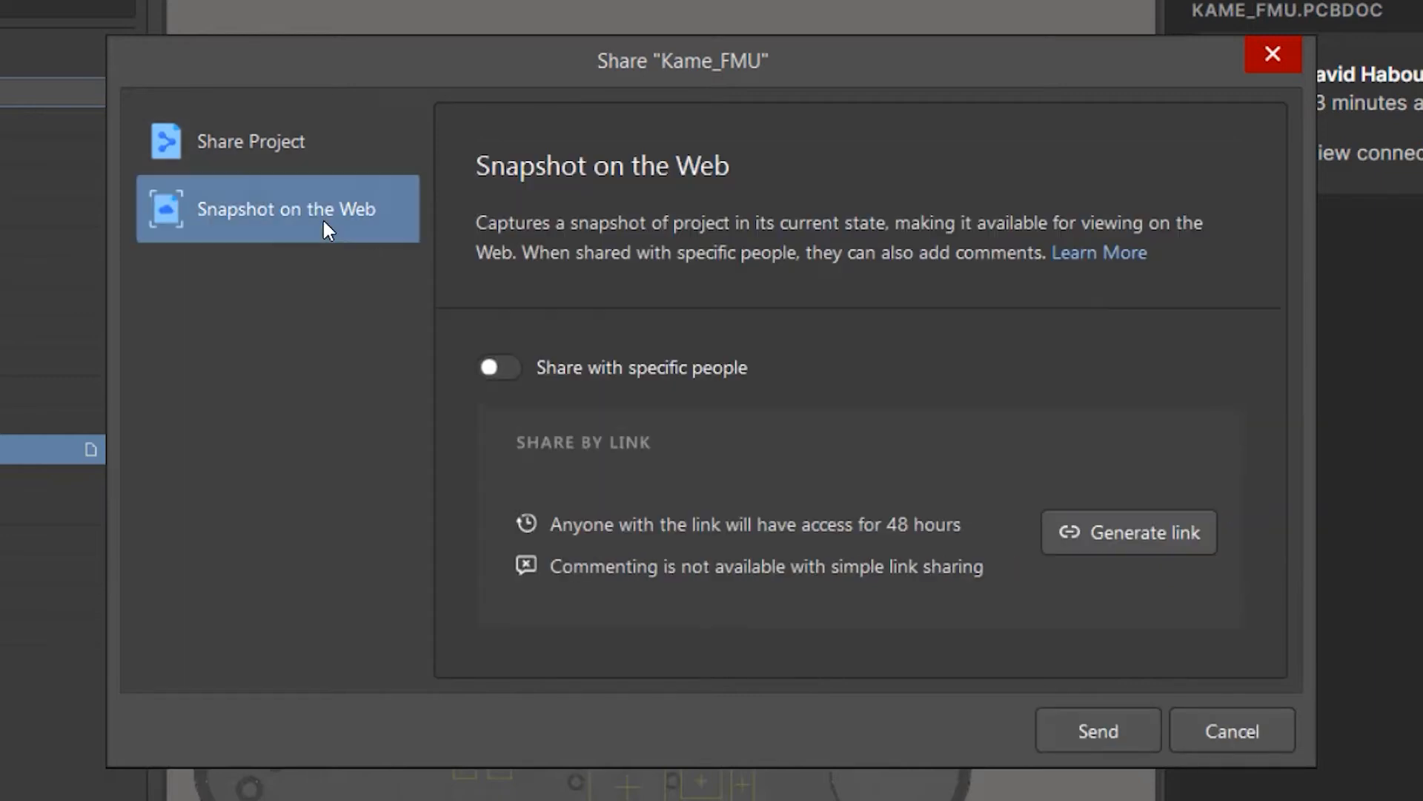
{"action": "mouse_move", "coordinate": [532, 383]}
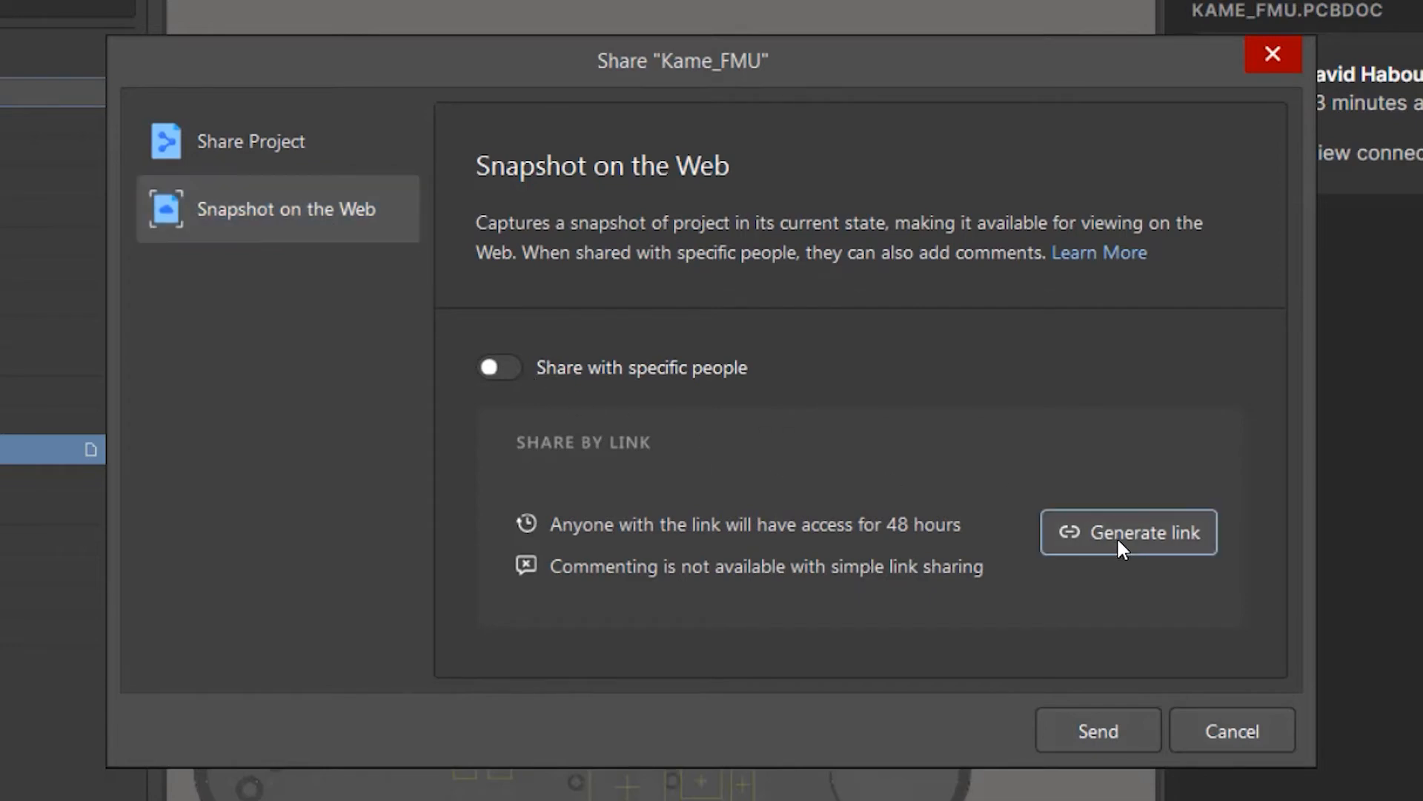
Generate a temporary web snapshot link for Kame_FMU.
{"action": "left_click", "coordinate": [1128, 532]}
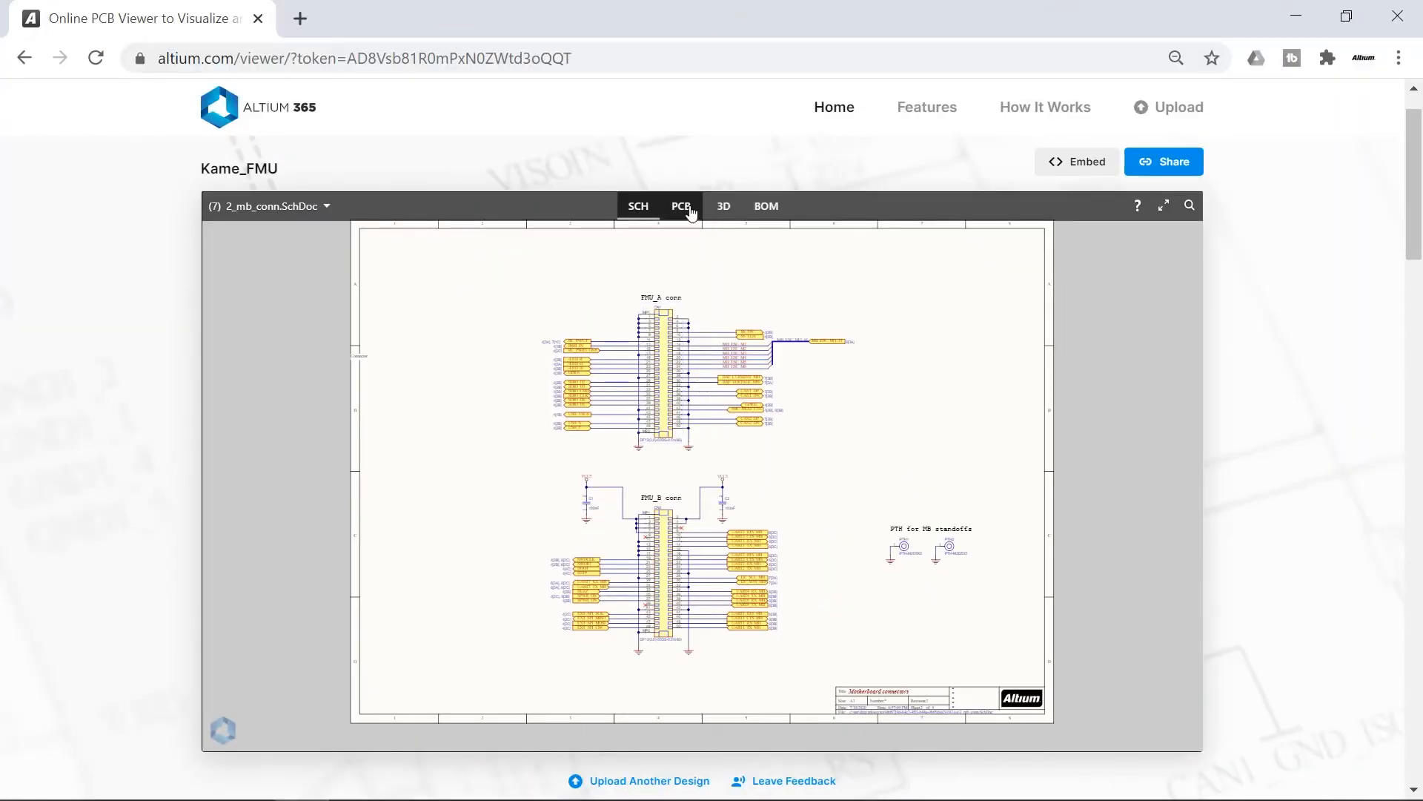
Browse the snapshot's PCB layout, 3D model and BOM in Altium 365 Viewer.
{"action": "left_click", "coordinate": [679, 205]}
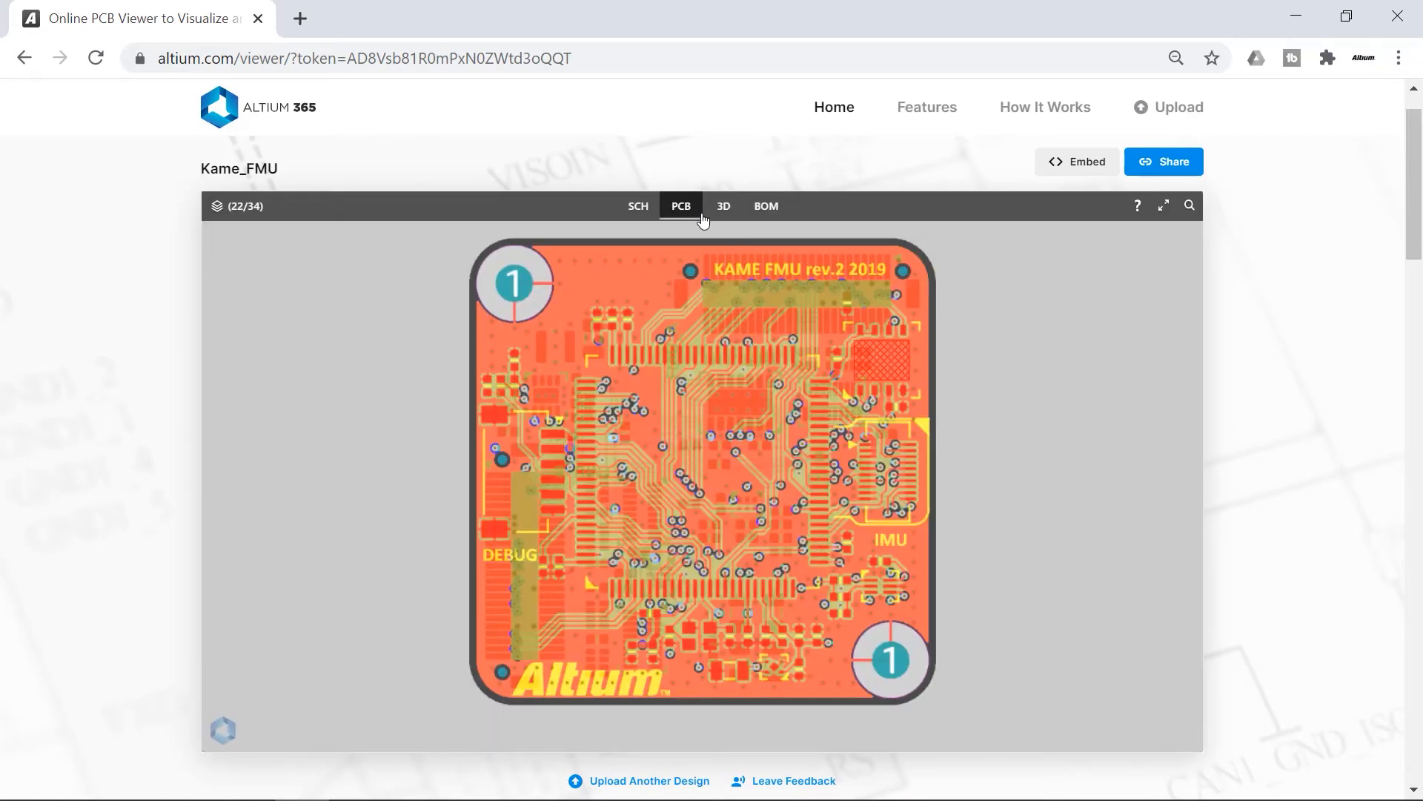
{"action": "left_click", "coordinate": [723, 206]}
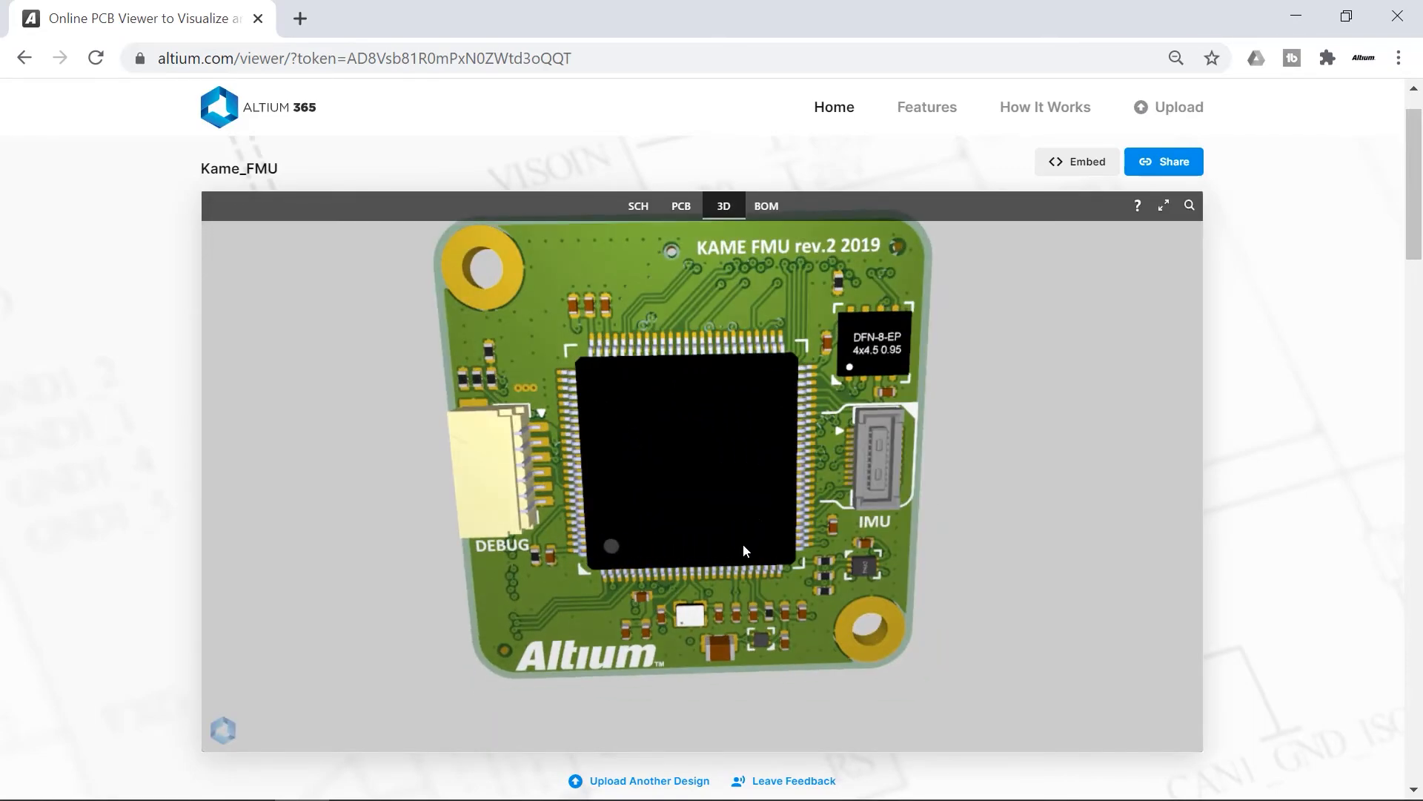
{"action": "left_click", "coordinate": [765, 205]}
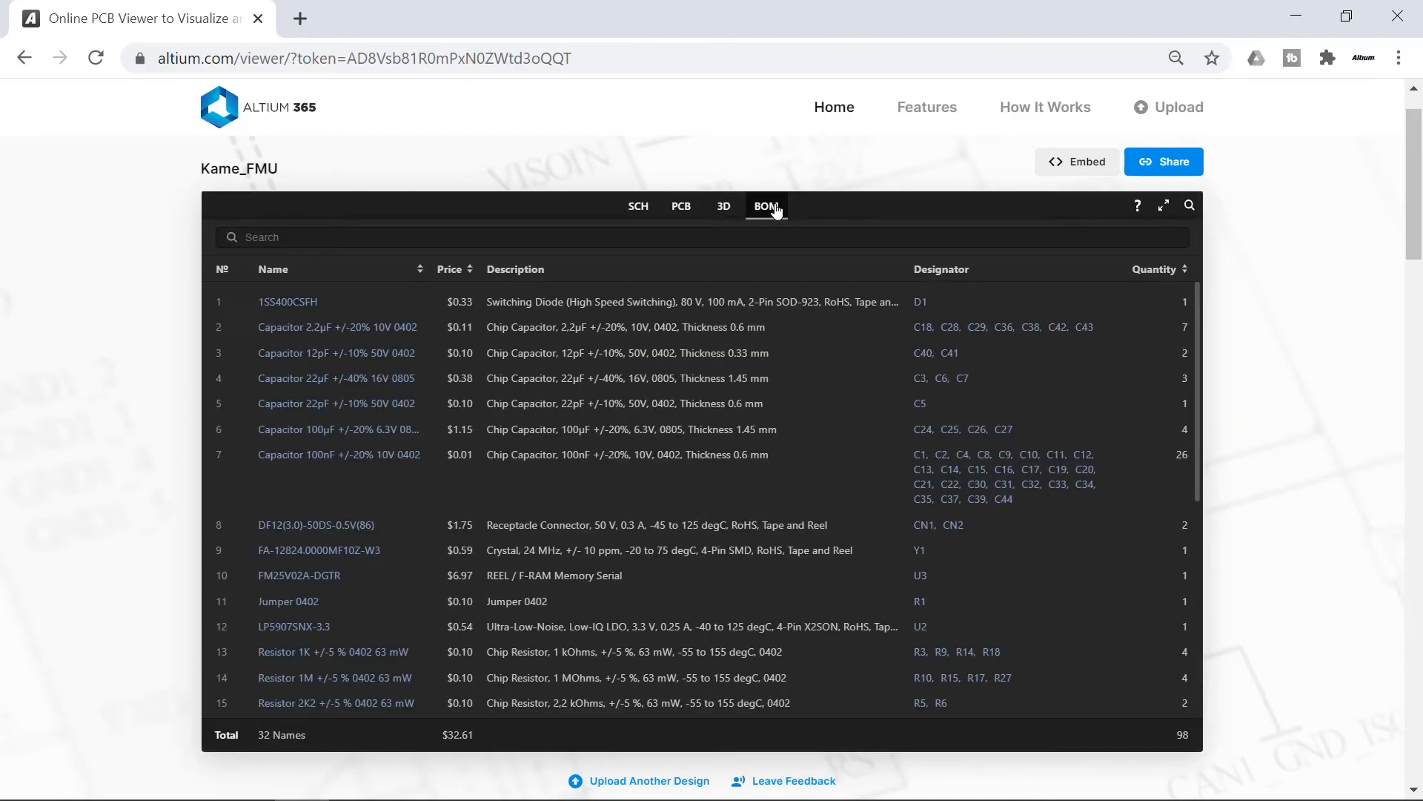
{"action": "left_click", "coordinate": [1163, 161]}
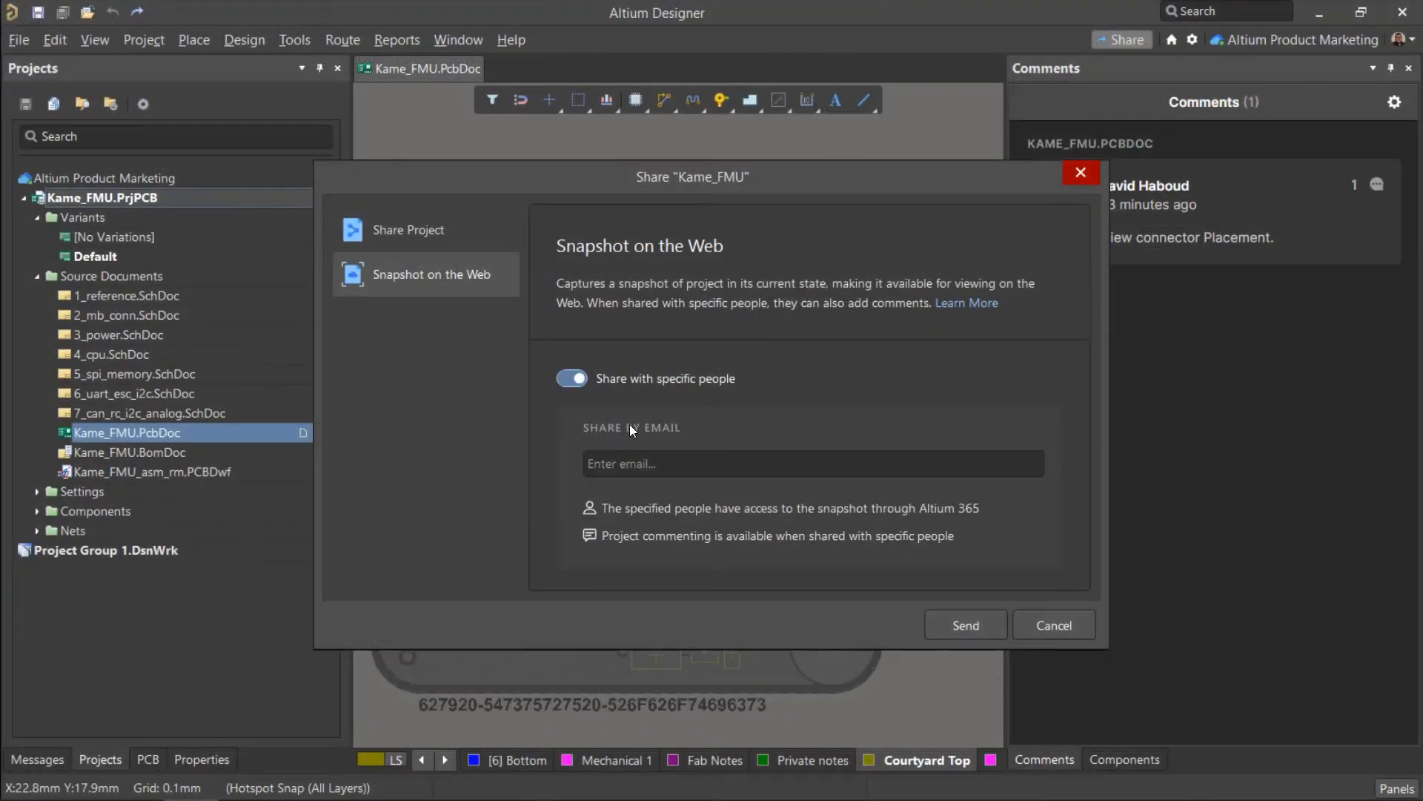
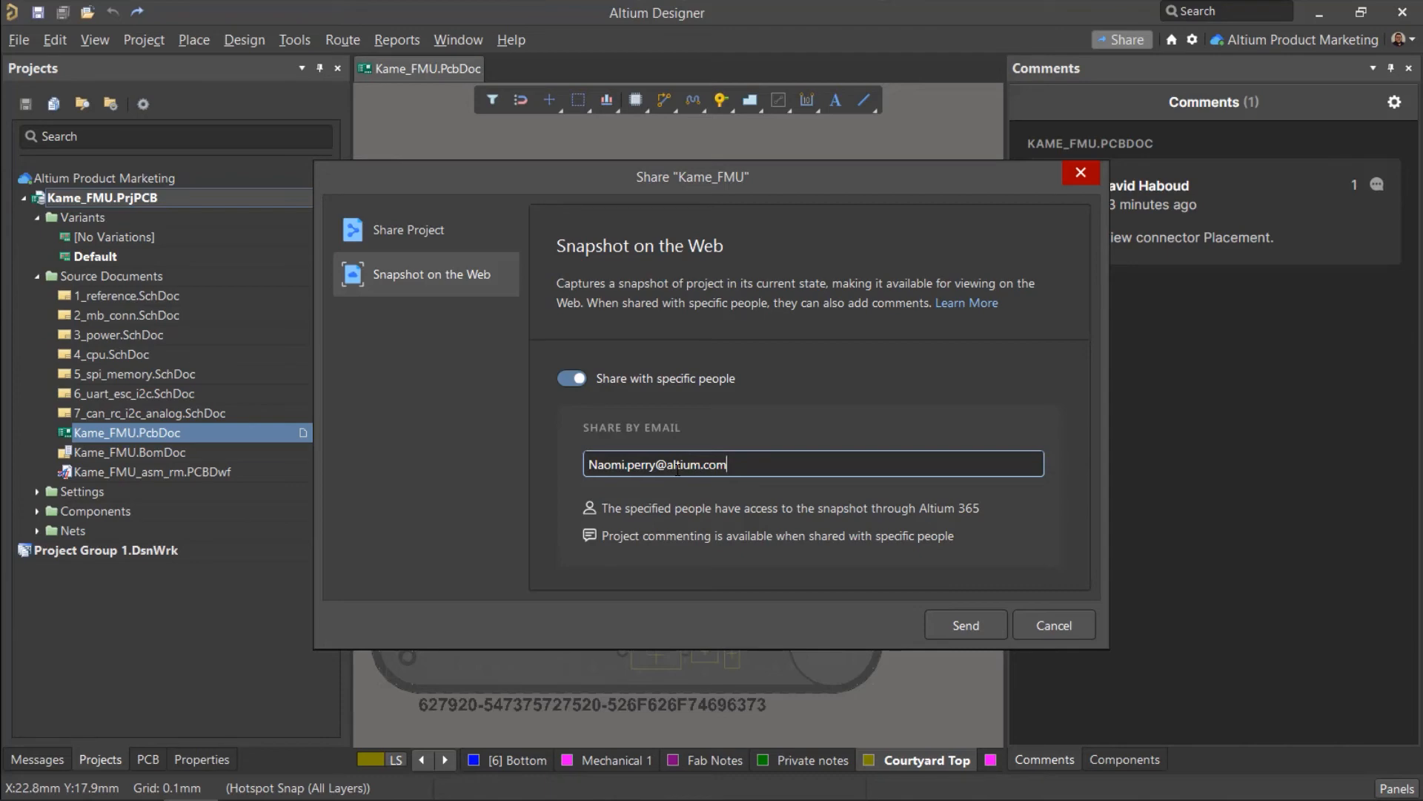
{"action": "left_click", "coordinate": [965, 624]}
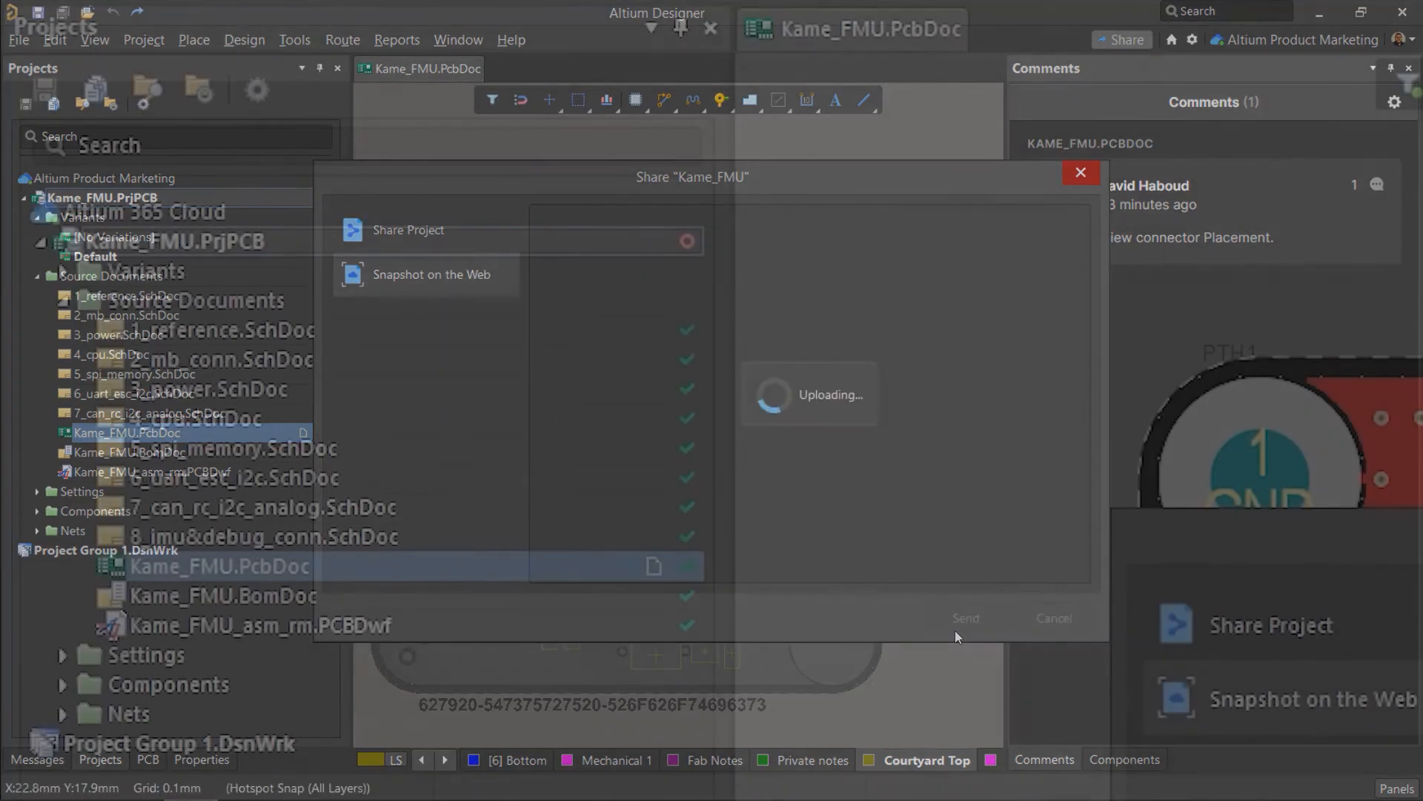
{"action": "left_click", "coordinate": [1080, 173]}
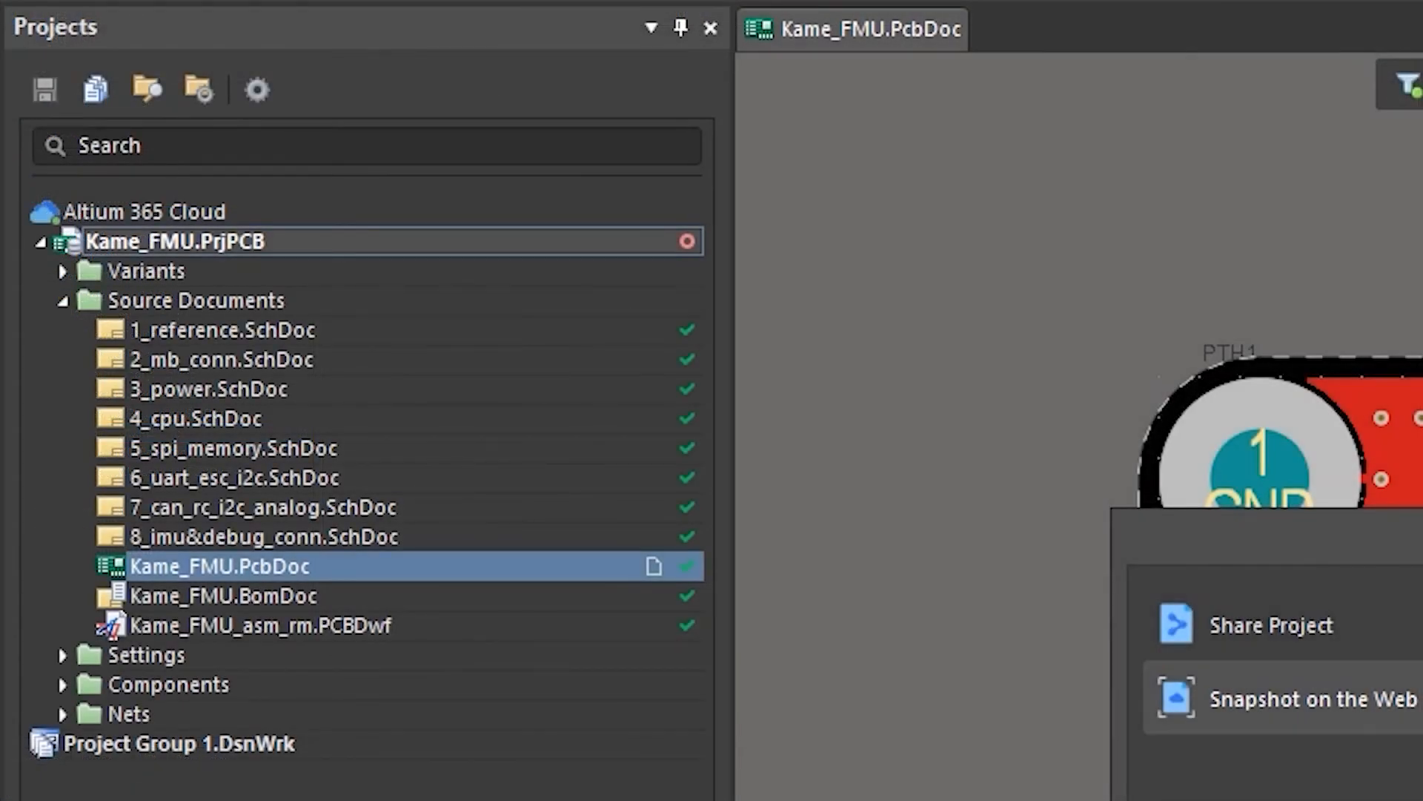